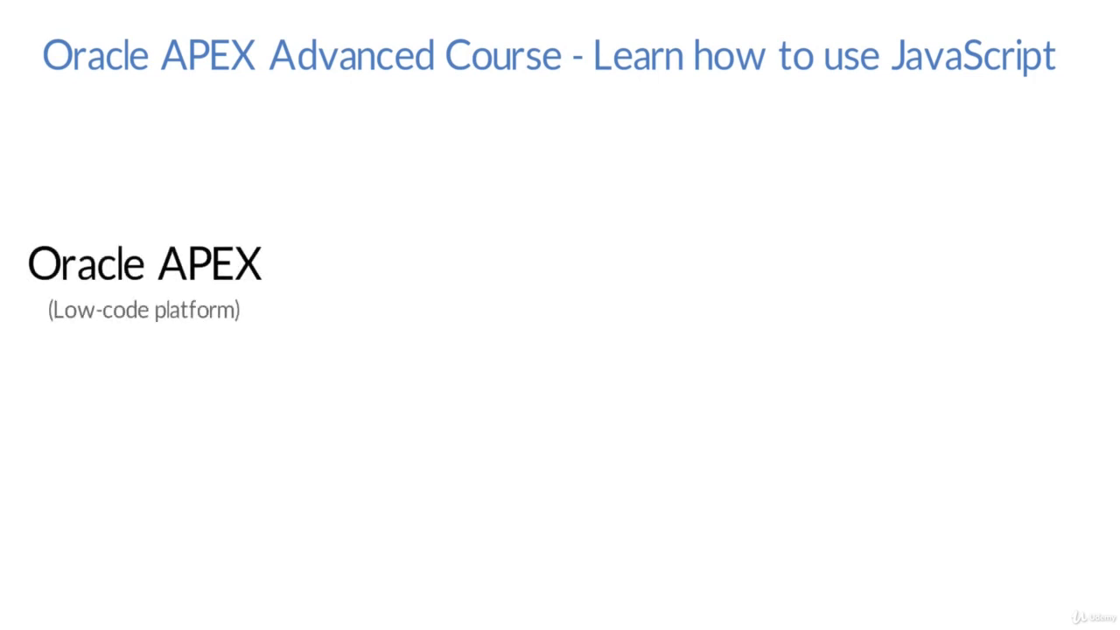
# - Reveal the JavaScript, Frontend and Enterprise applications parts of the APEX diagram
pyautogui.moveTo(276, 262); pyautogui.dragTo(476, 254)
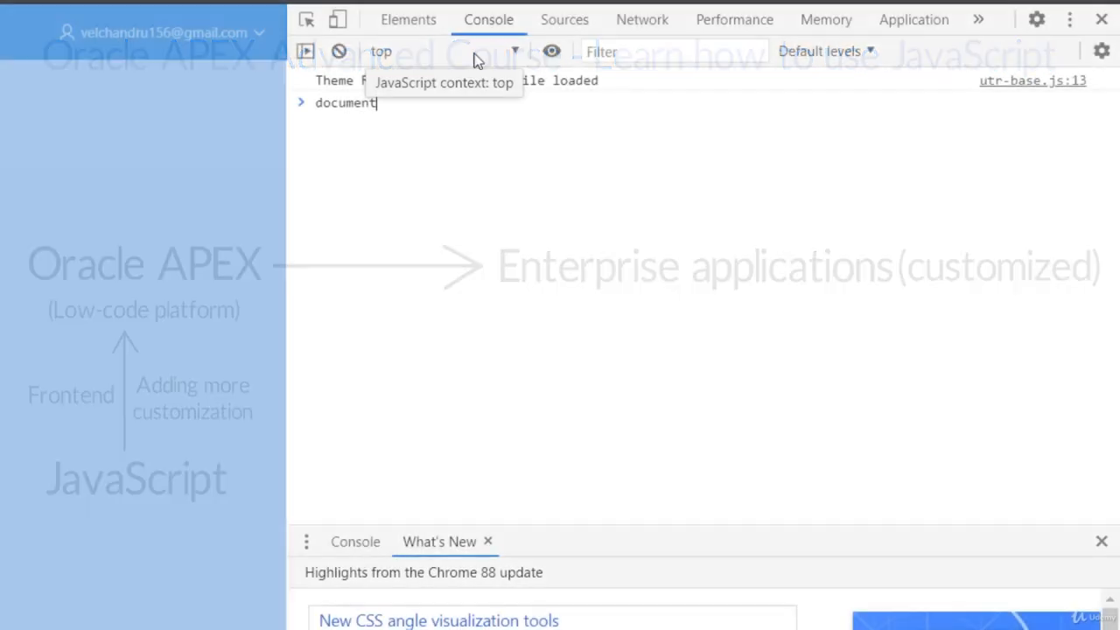
# - Run the jQuery selector $('#P1_DEMO') in the DevTools console
pyautogui.write("$('#P1_DEMO")
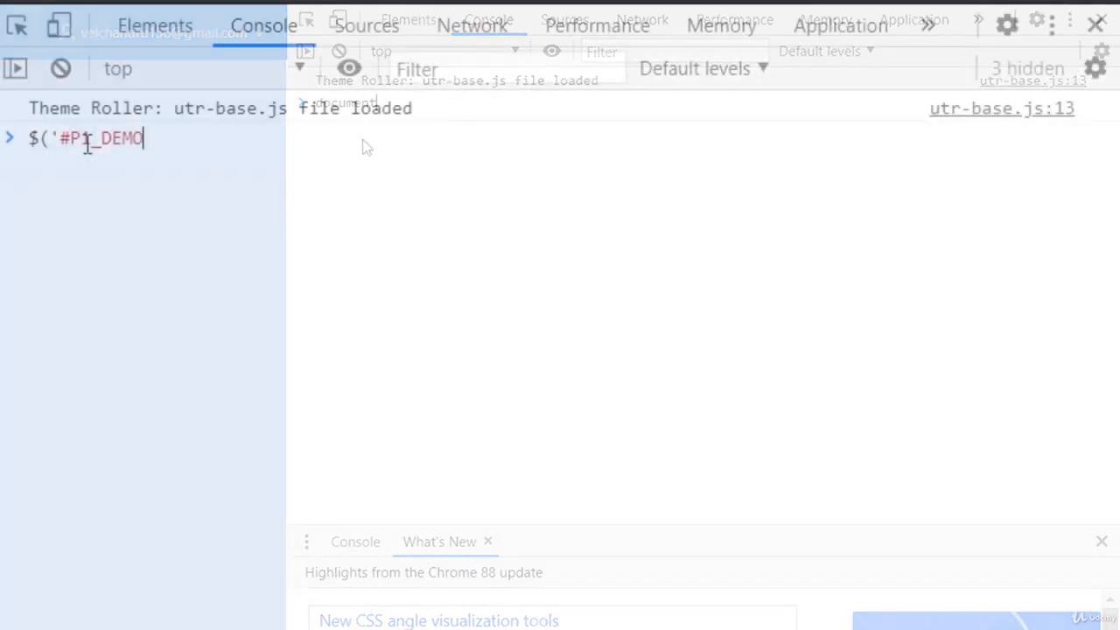
pyautogui.press('Enter')
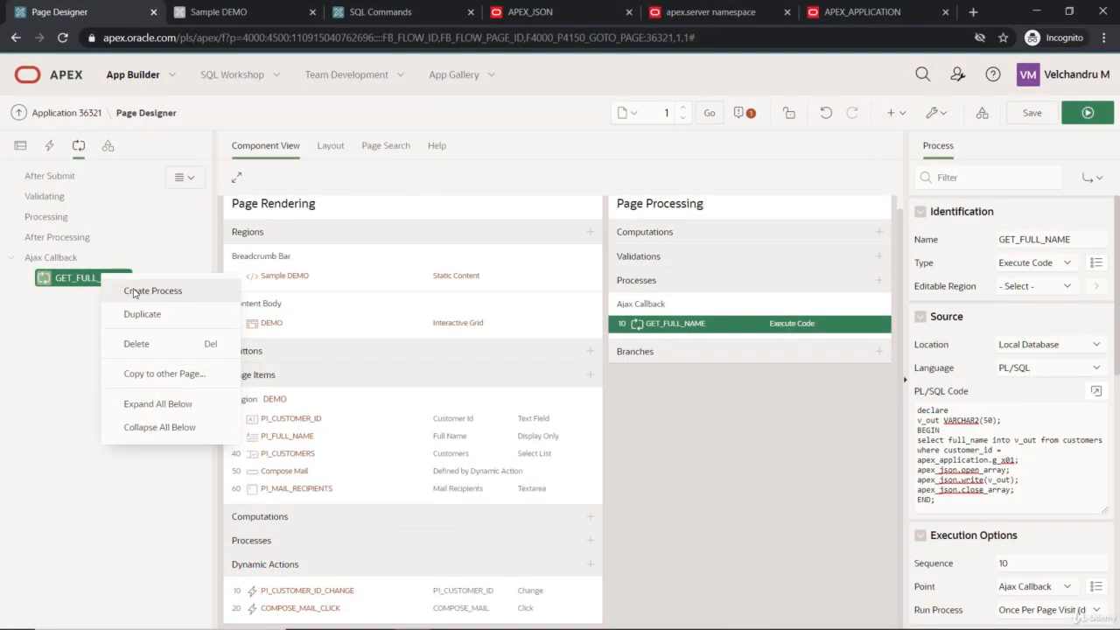
# - Create a new Ajax Callback process and name it starting with 'POP'
pyautogui.click(152, 291)
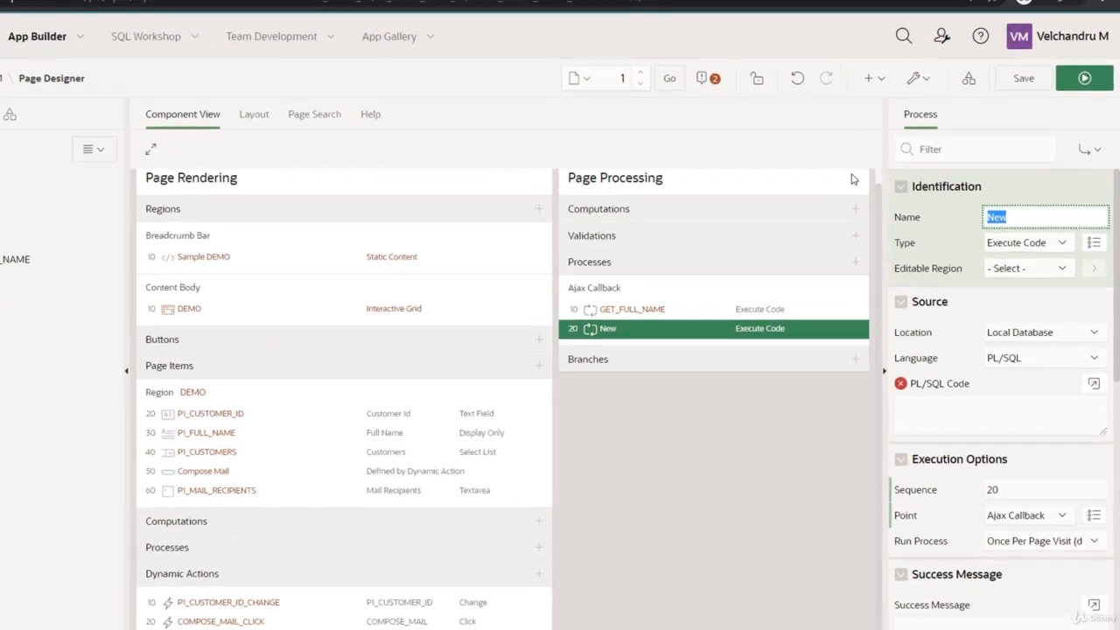
pyautogui.write('POP')
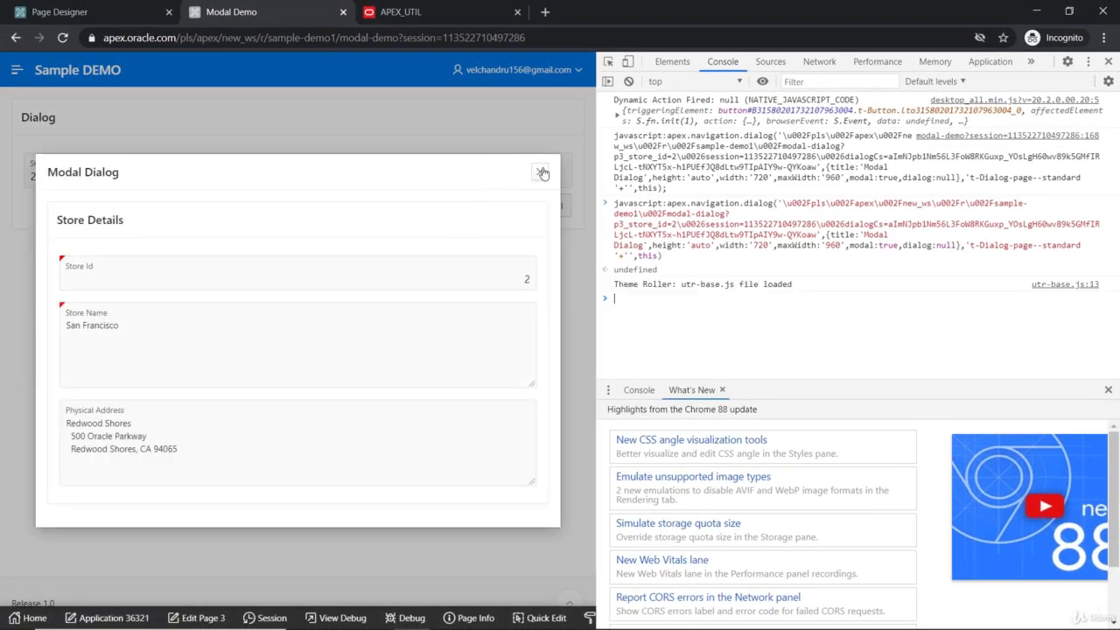
pyautogui.moveTo(542, 174)
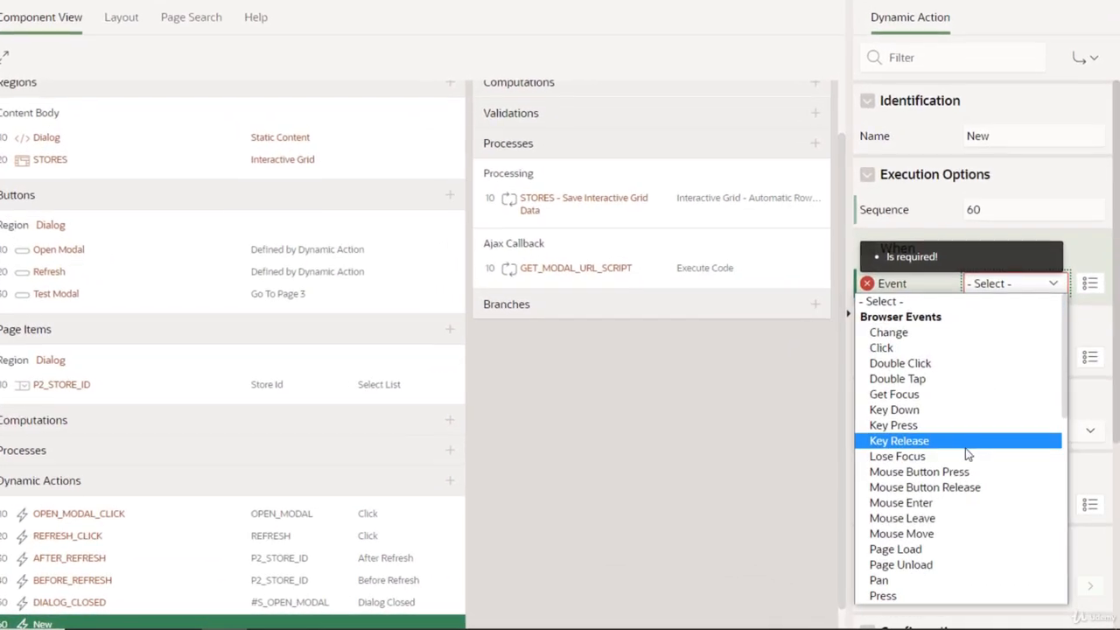
# - Trigger the dynamic action on an Interactive Grid event and show the checked stores in a modal dialog
pyautogui.scroll(-3)
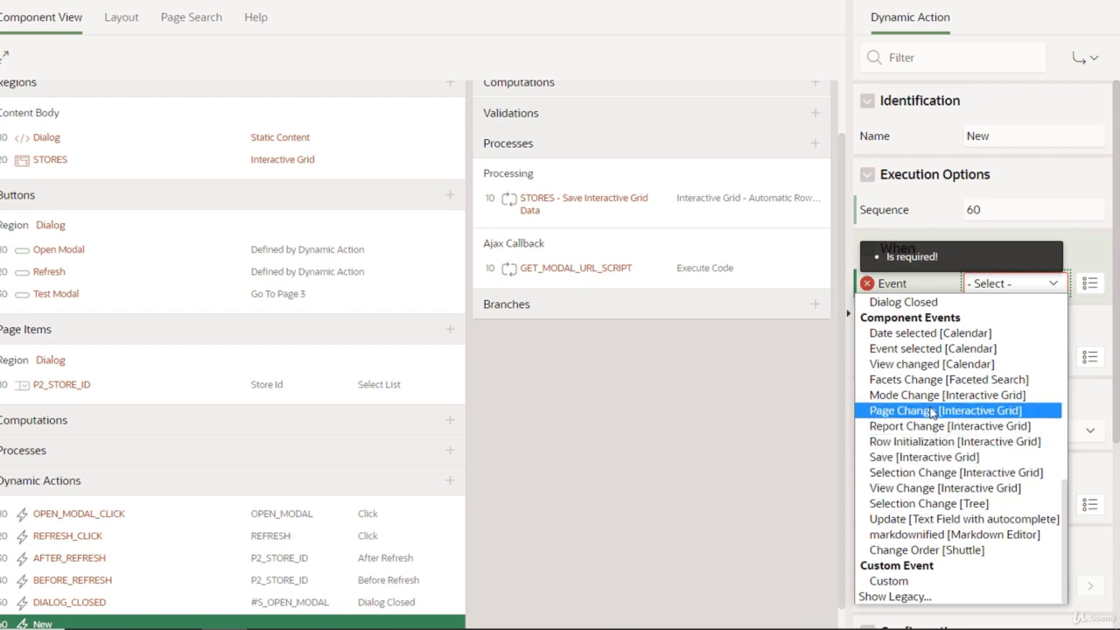
pyautogui.click(67, 12)
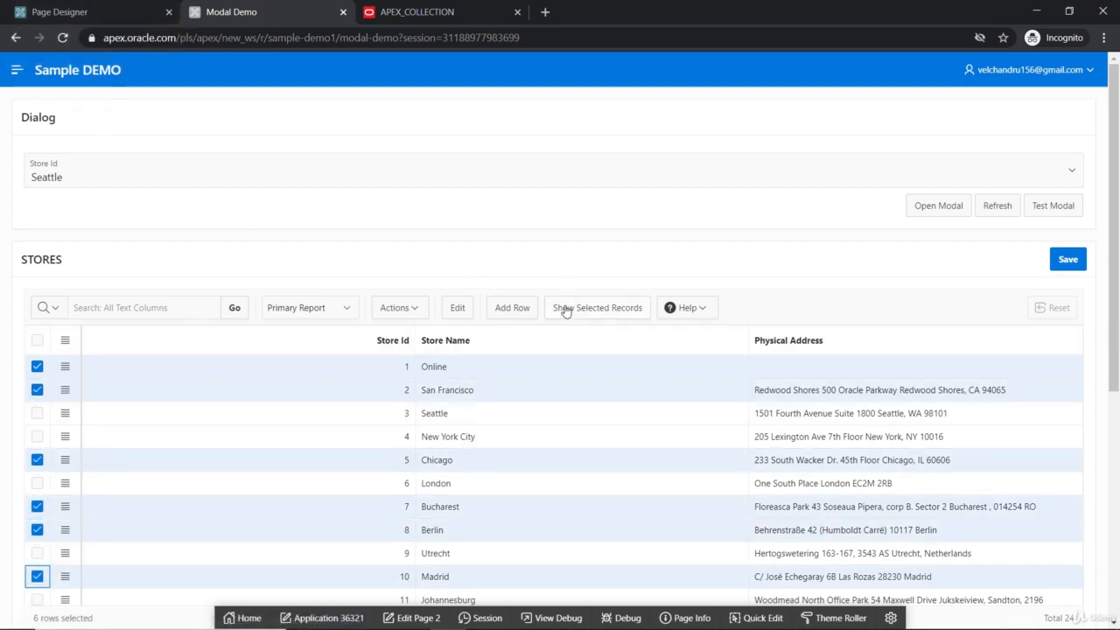
pyautogui.click(596, 308)
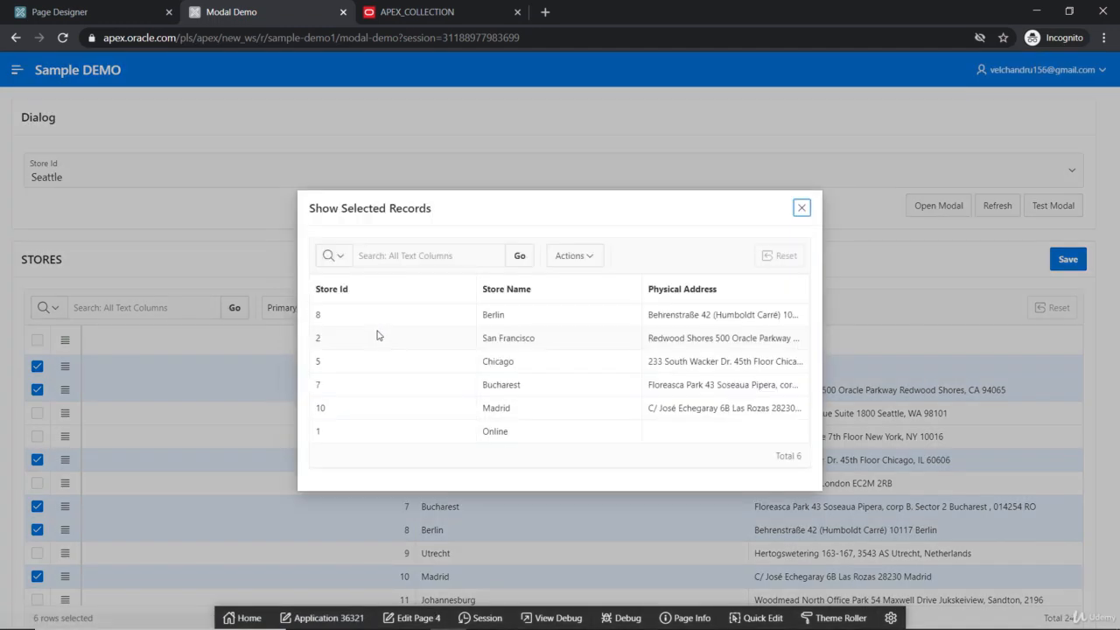
pyautogui.moveTo(509, 270)
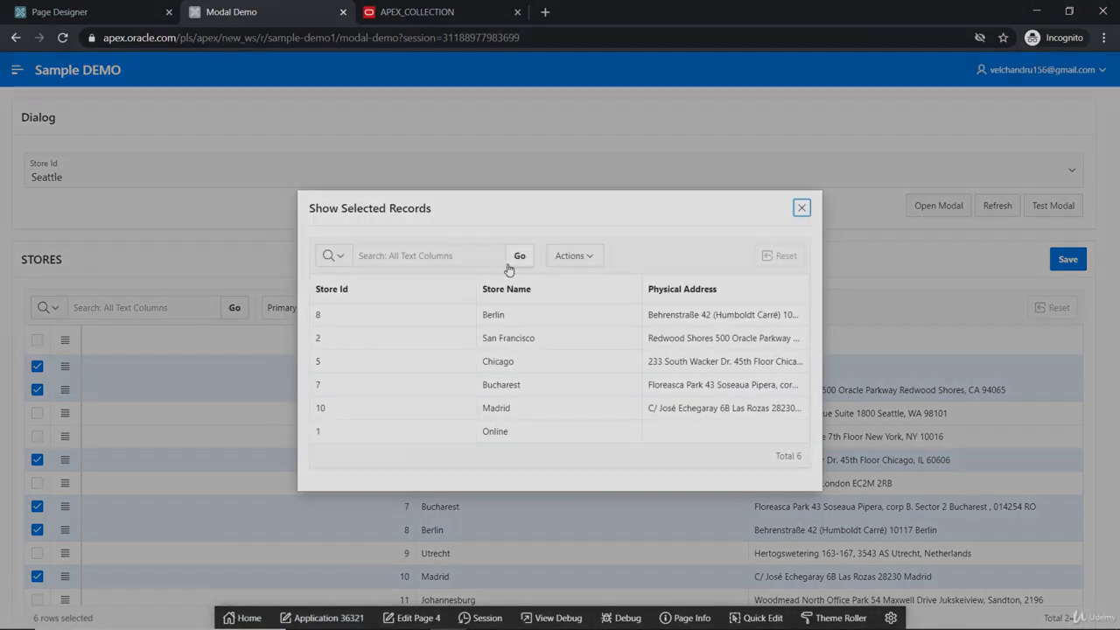